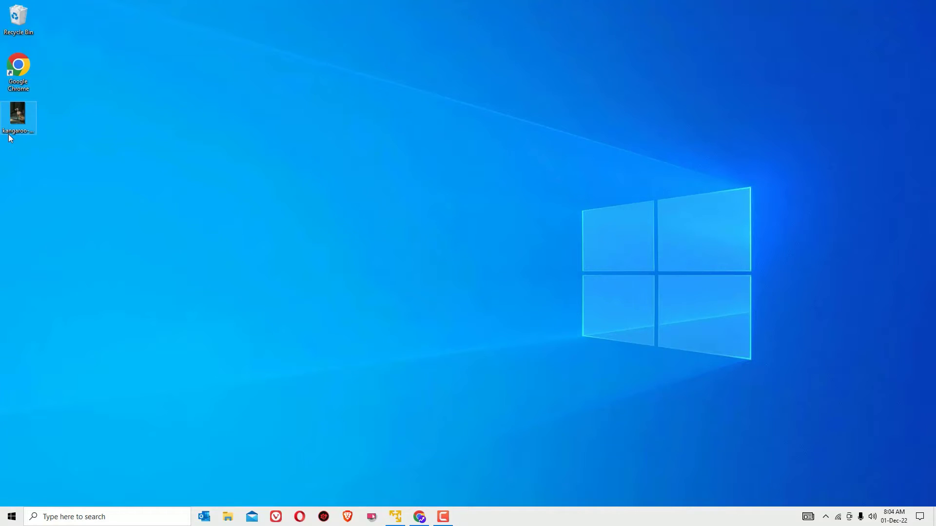
Bring the Google Chrome window up from the taskbar
{"action": "double_click", "coordinate": [19, 116]}
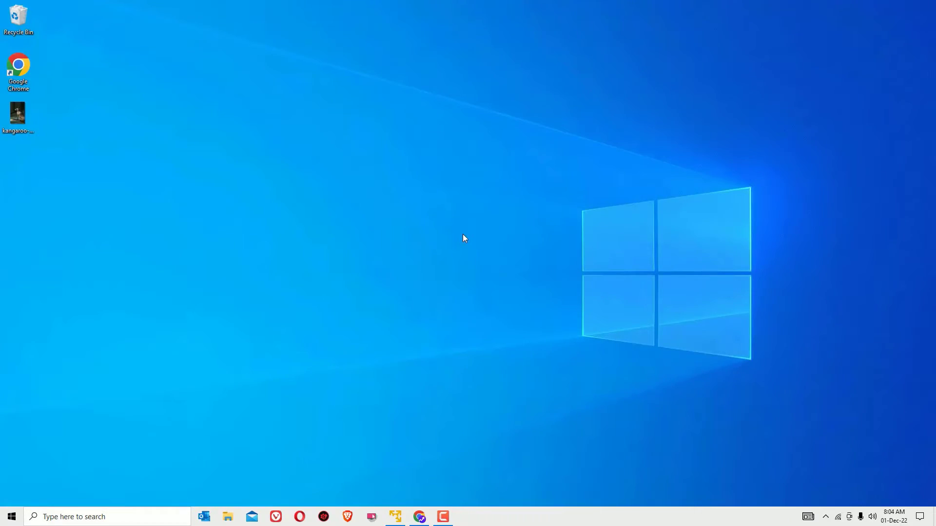
{"action": "left_click", "coordinate": [420, 521]}
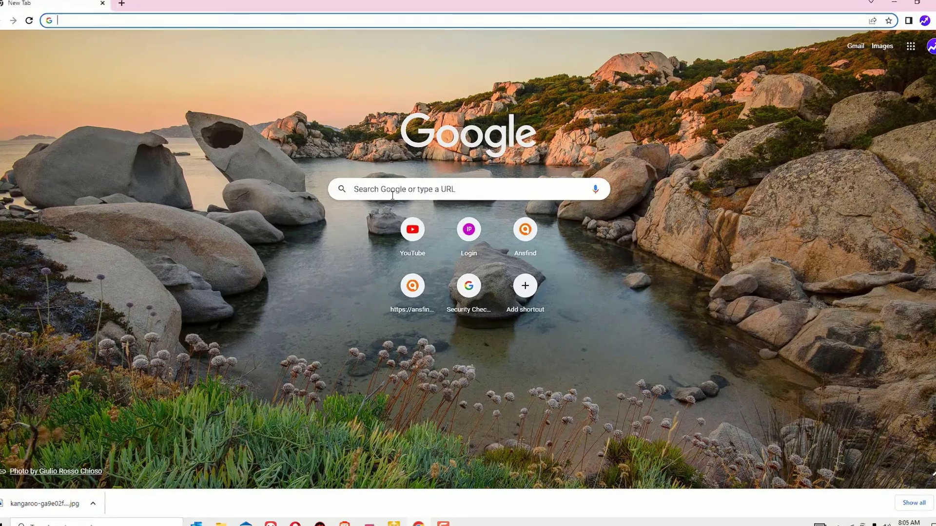
Search Google for 'google docs' and open the Sign-in - Google Docs result
{"action": "left_click", "coordinate": [465, 189]}
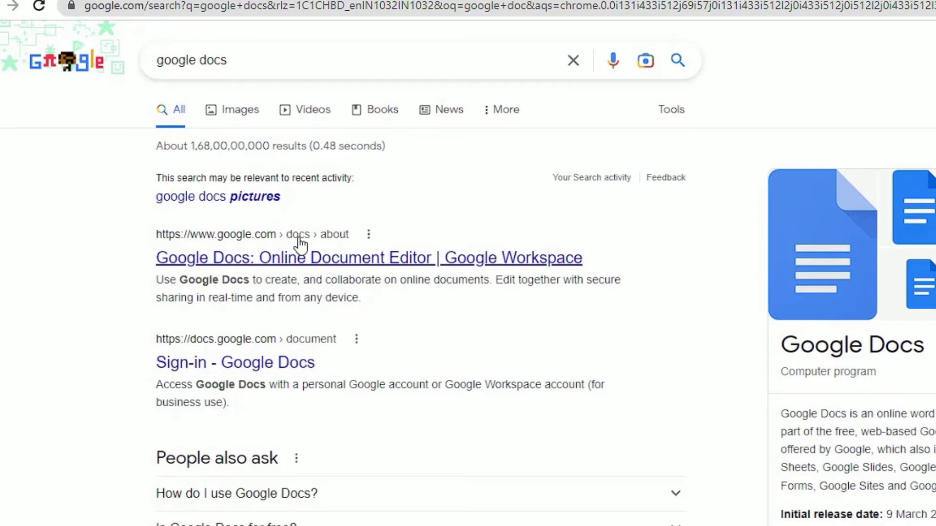
{"action": "mouse_move", "coordinate": [245, 351]}
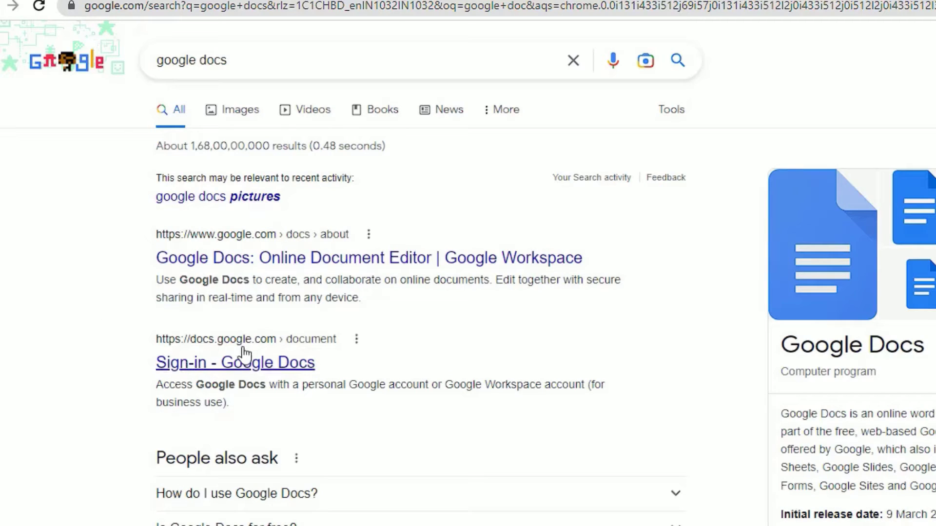
{"action": "left_click", "coordinate": [235, 362]}
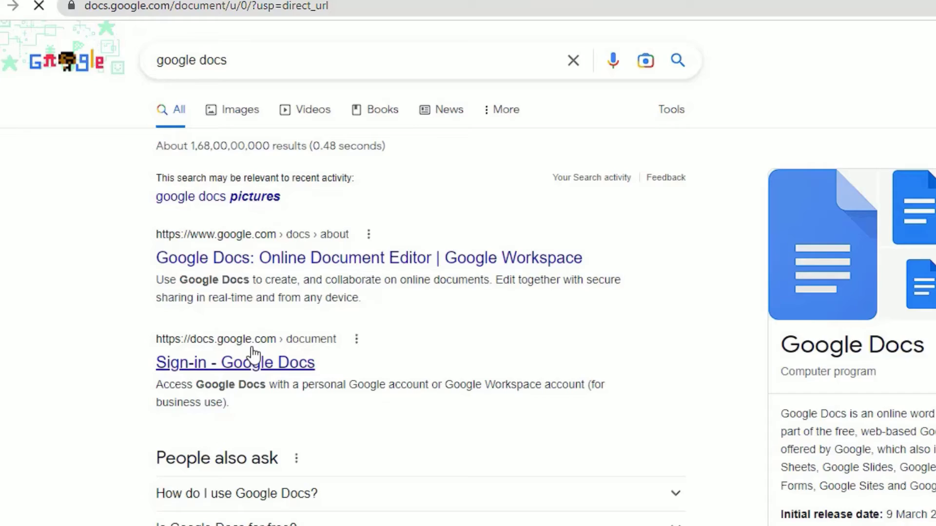
{"action": "left_click", "coordinate": [235, 363]}
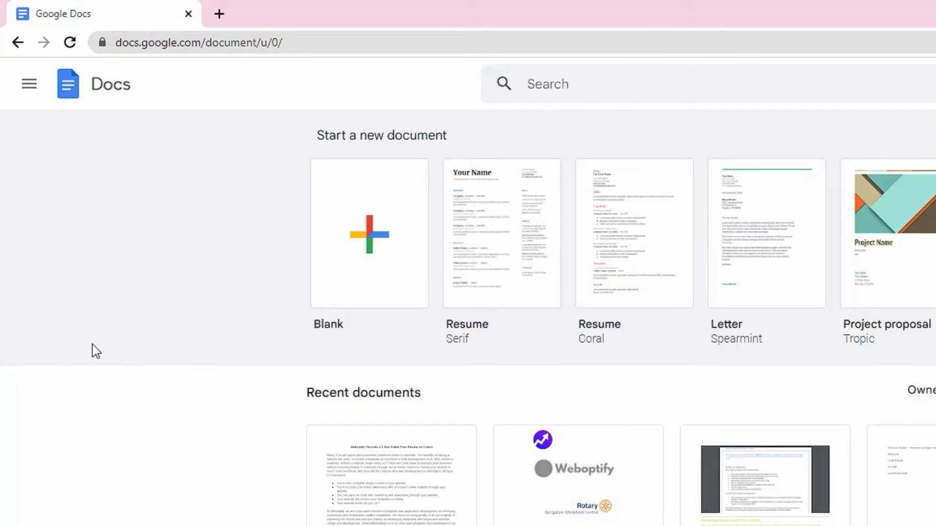
Create a blank document and upload the kangaroo JPG from the Desktop into it
{"action": "left_click", "coordinate": [368, 233]}
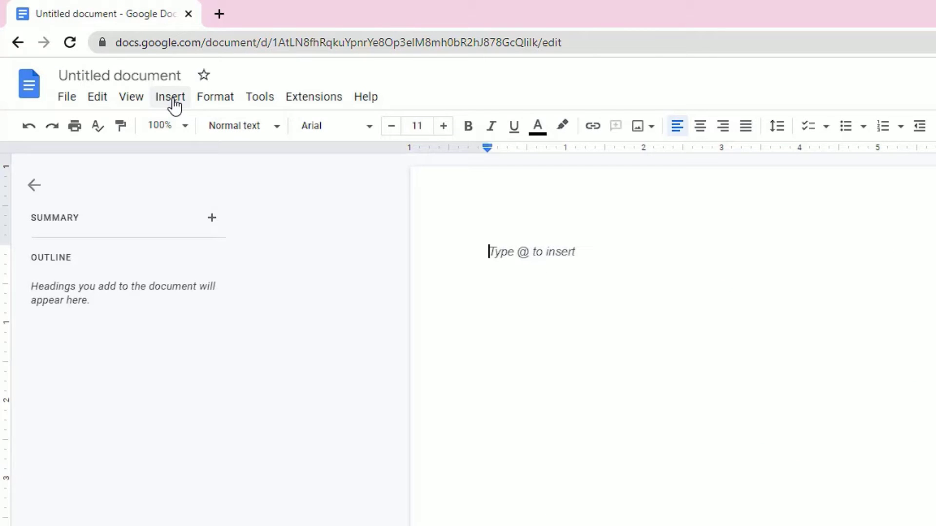
{"action": "left_click", "coordinate": [170, 97]}
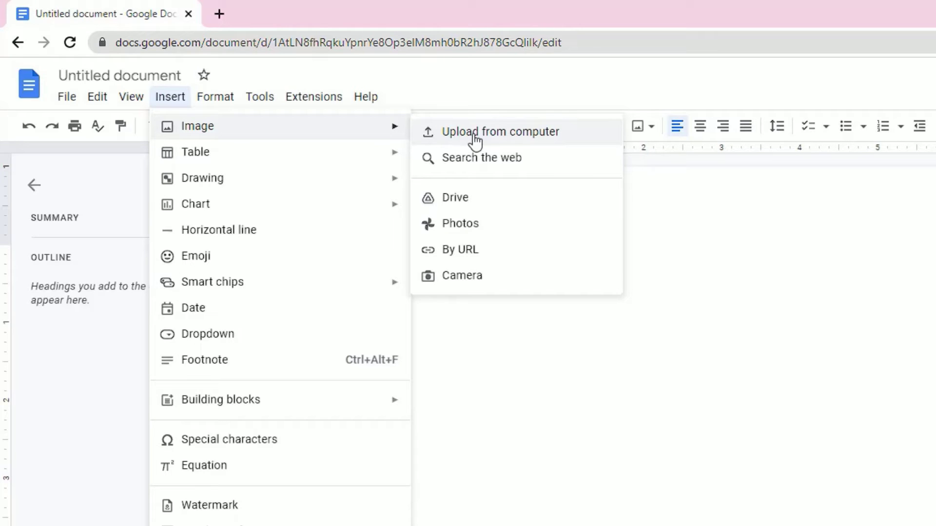
{"action": "left_click", "coordinate": [500, 131]}
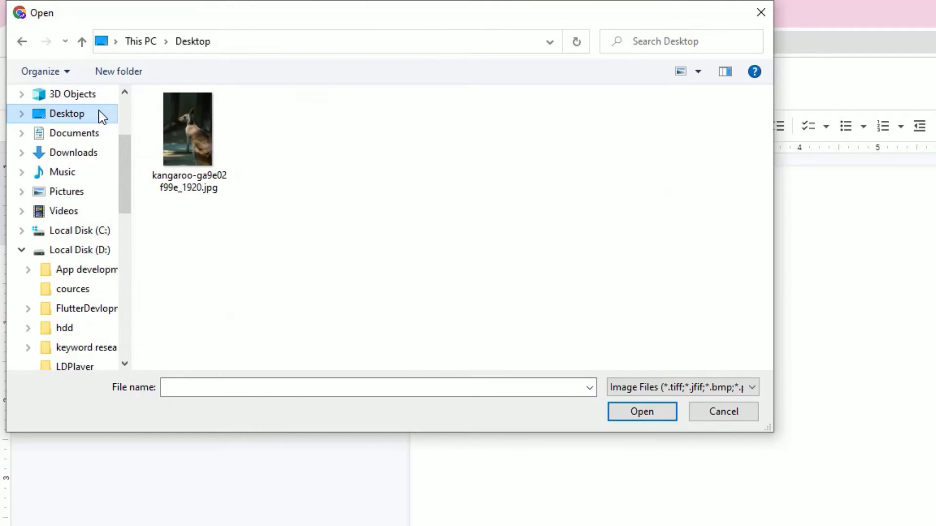
{"action": "left_click", "coordinate": [188, 128]}
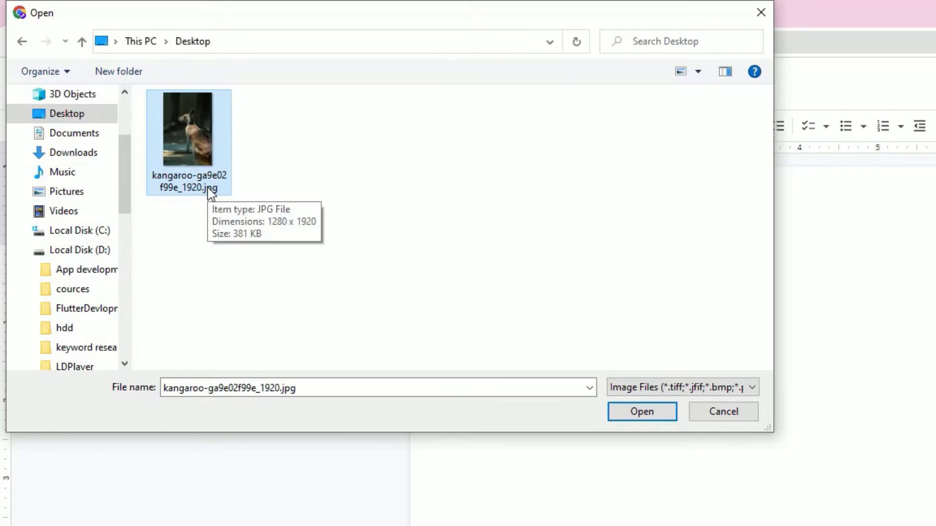
{"action": "left_click", "coordinate": [642, 411]}
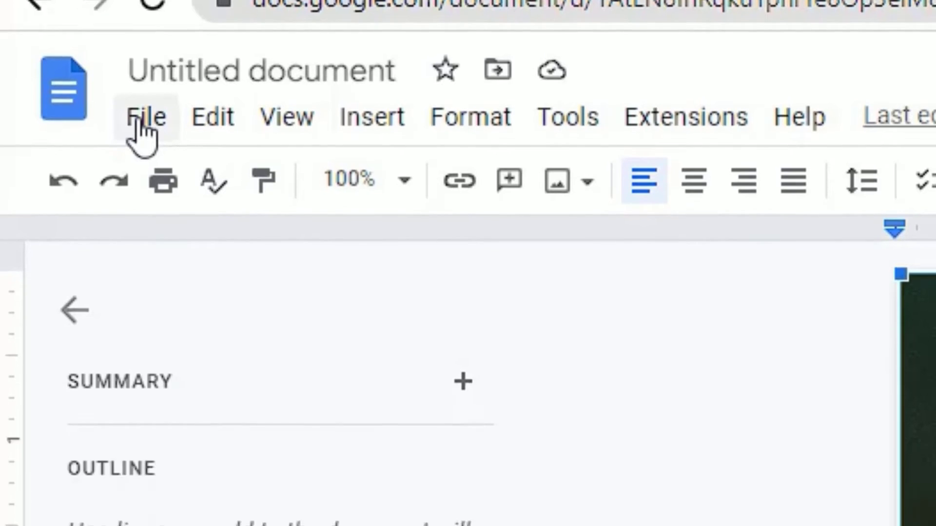
Download the document as a PDF Document (.pdf) via File > Download
{"action": "left_click", "coordinate": [146, 116]}
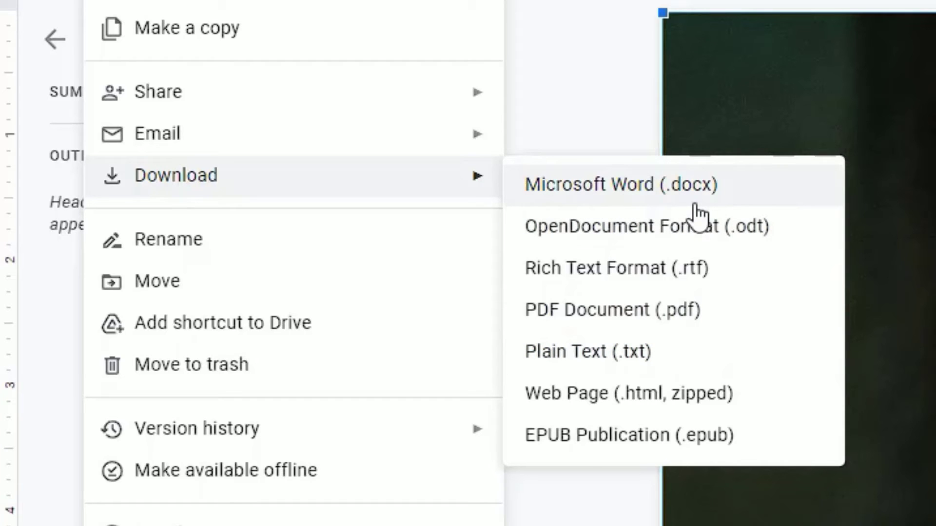
{"action": "mouse_move", "coordinate": [609, 310]}
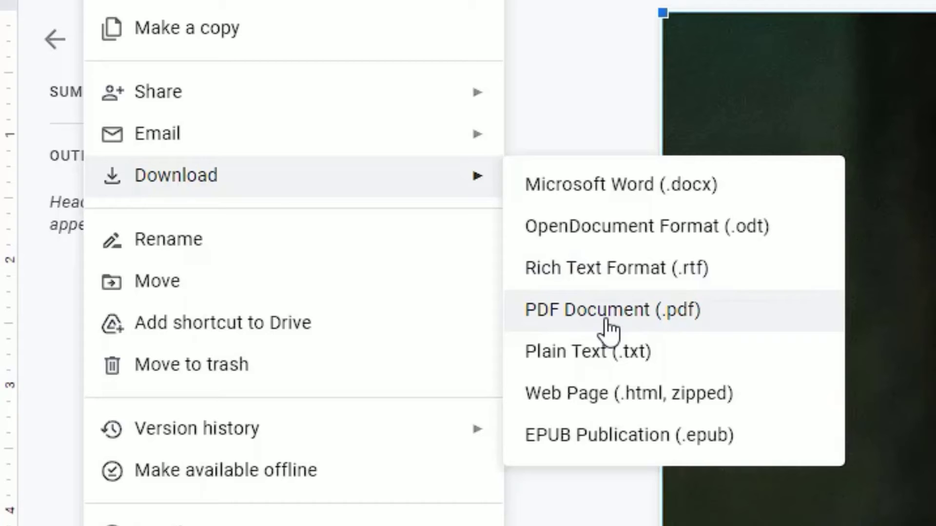
{"action": "left_click", "coordinate": [609, 309]}
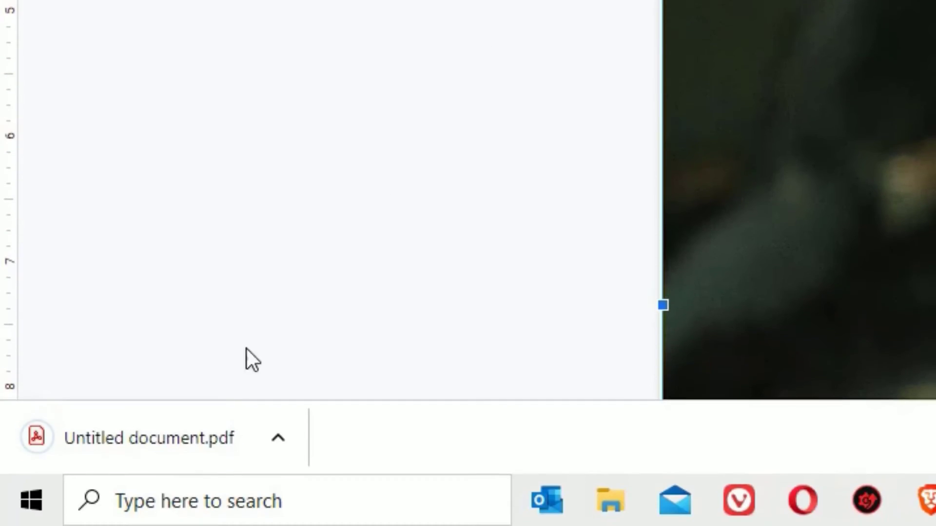
{"action": "mouse_move", "coordinate": [195, 314]}
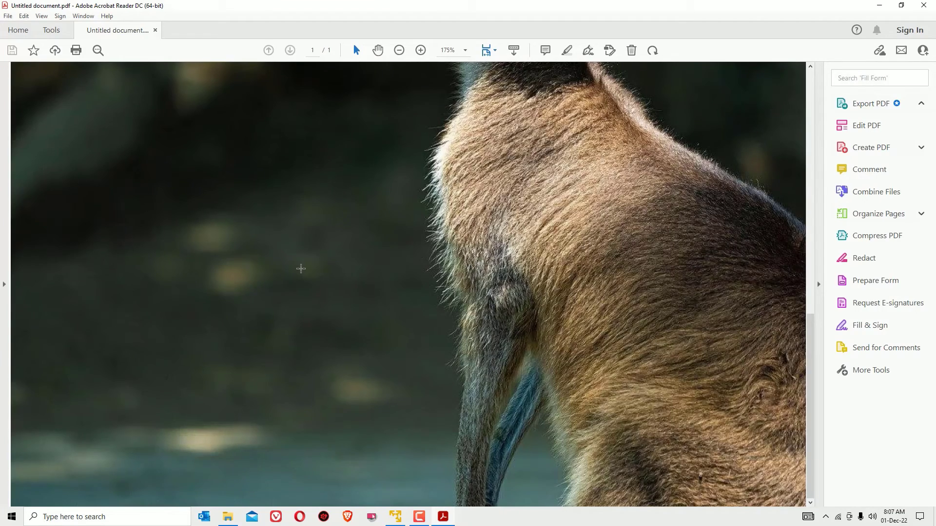
Open Untitled document.pdf from the download bar in Acrobat Reader DC
{"action": "left_click", "coordinate": [871, 103]}
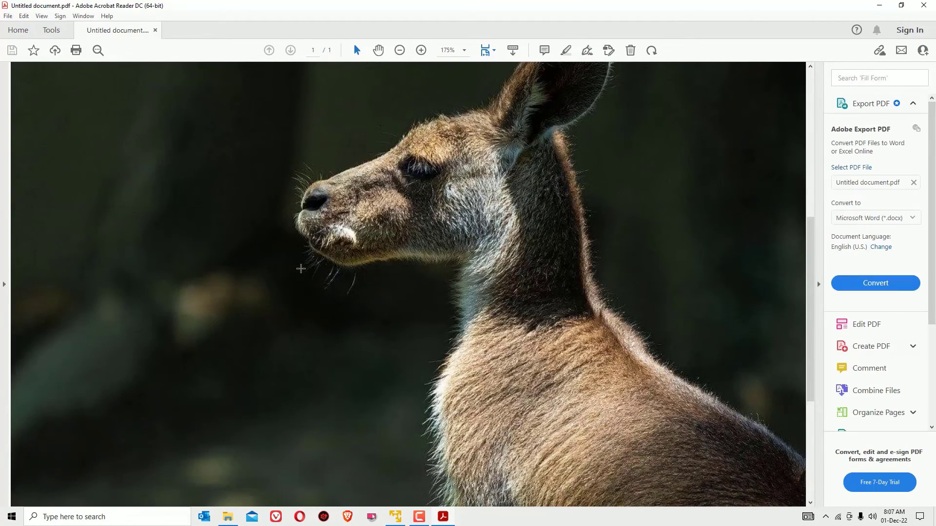